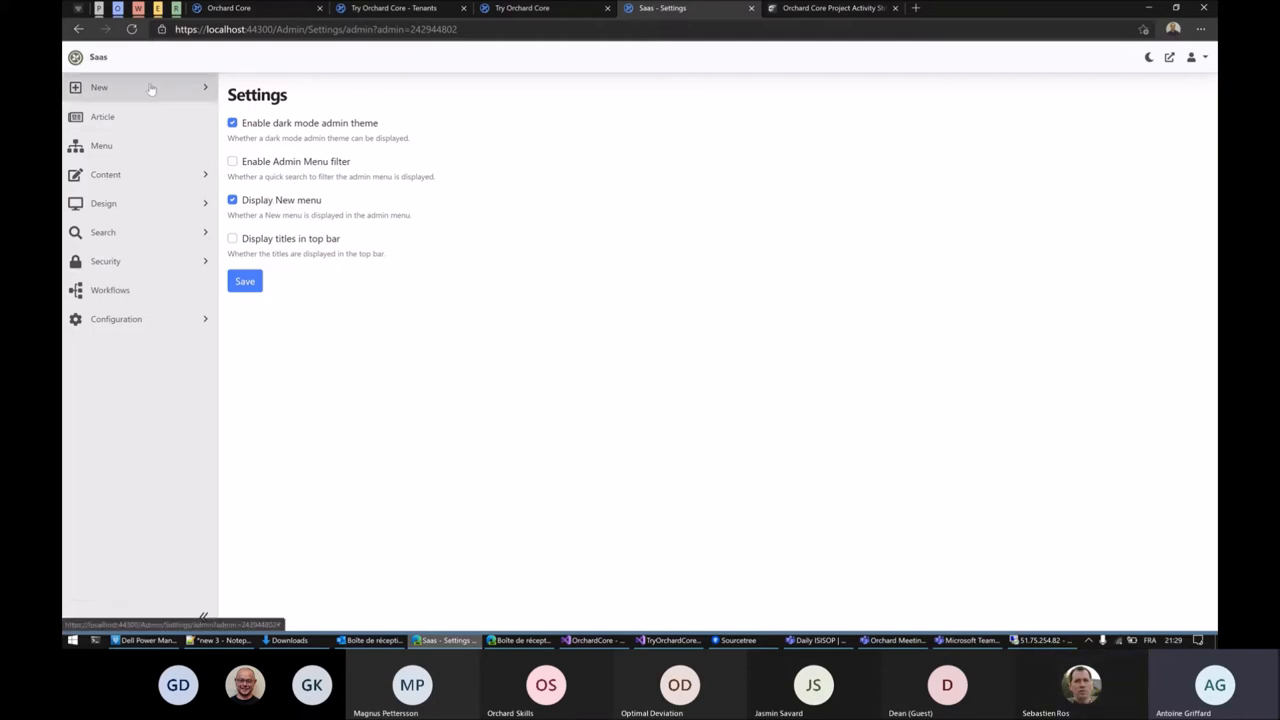
# Expand and collapse the sidebar's New menu to view the creatable content types.
pyautogui.click(99, 87)
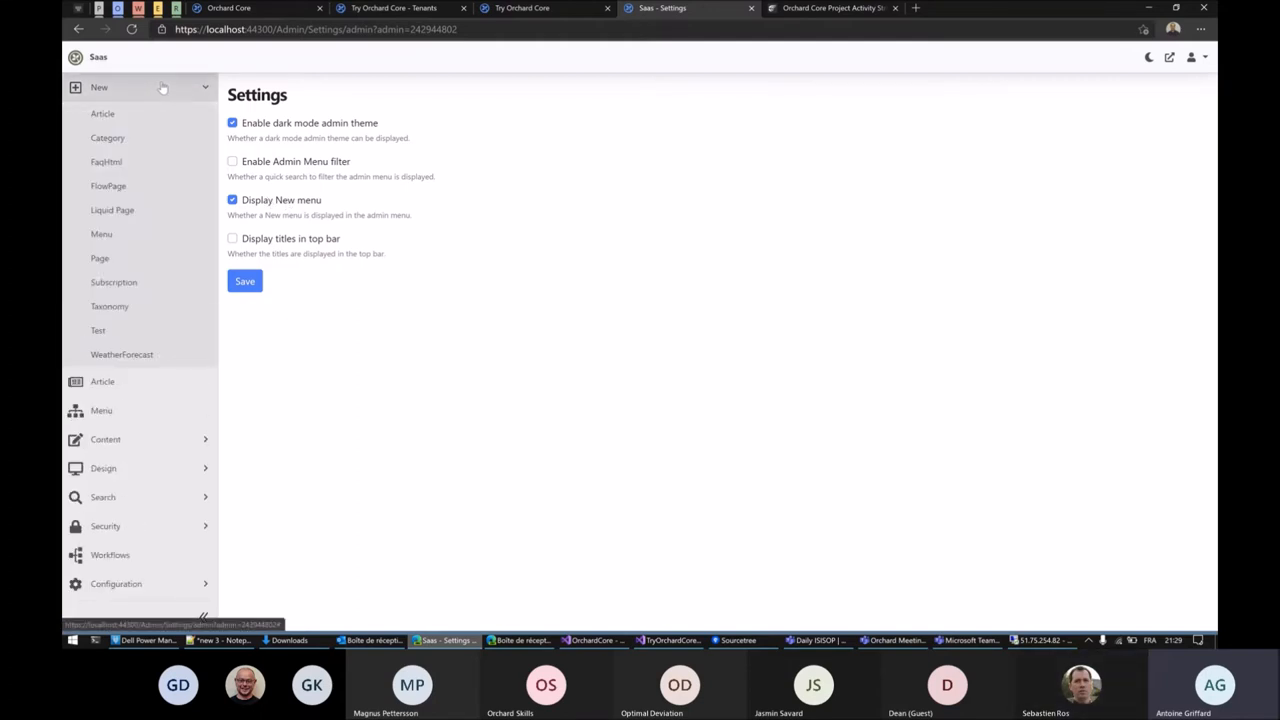
pyautogui.click(99, 87)
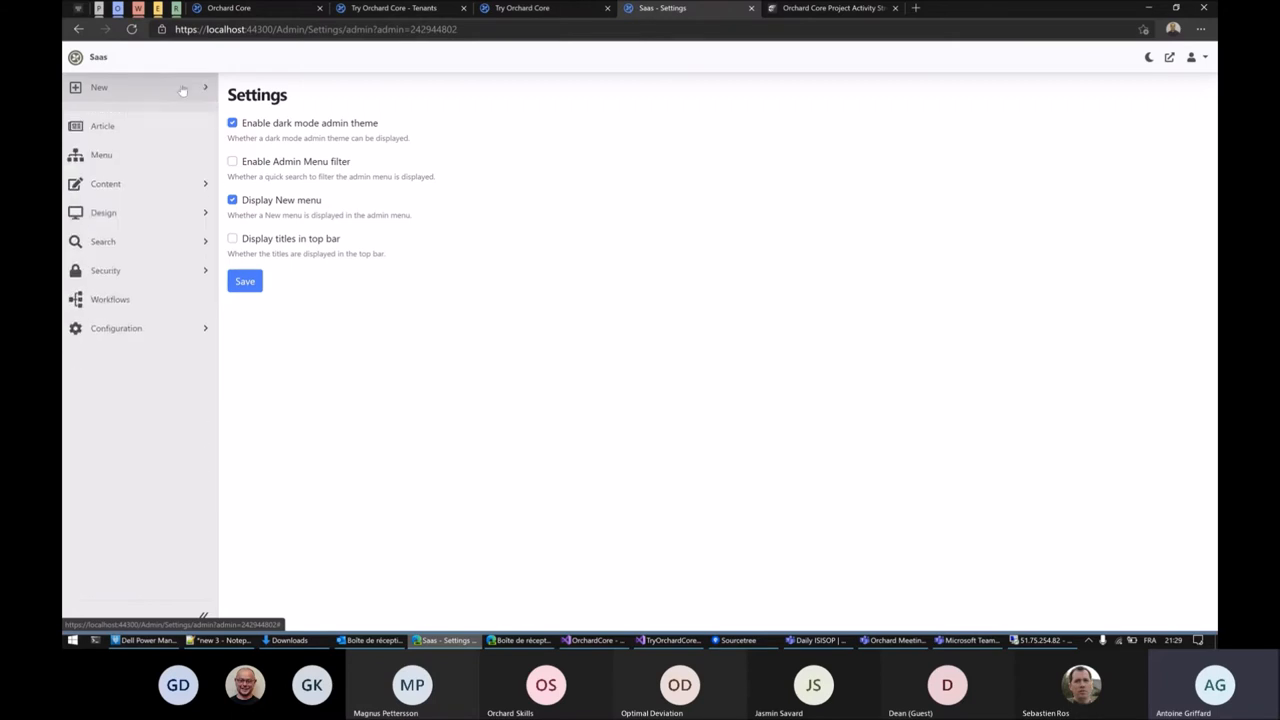
pyautogui.click(99, 87)
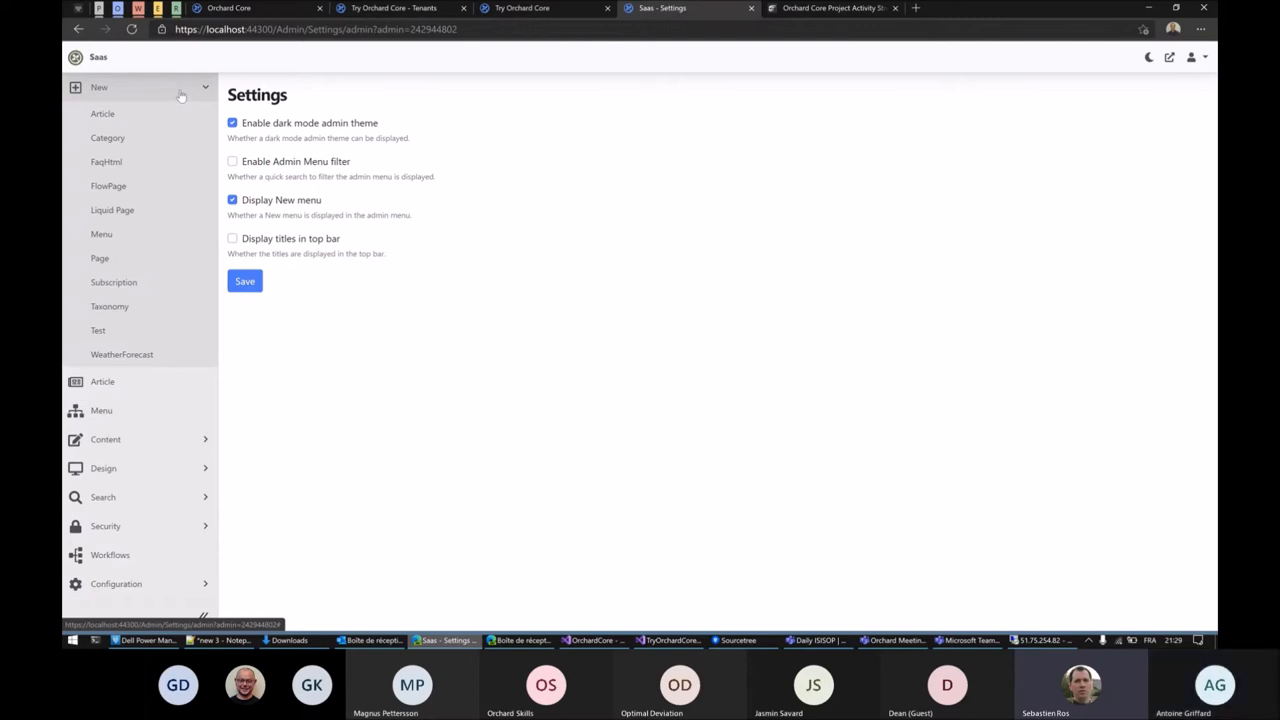
pyautogui.click(99, 87)
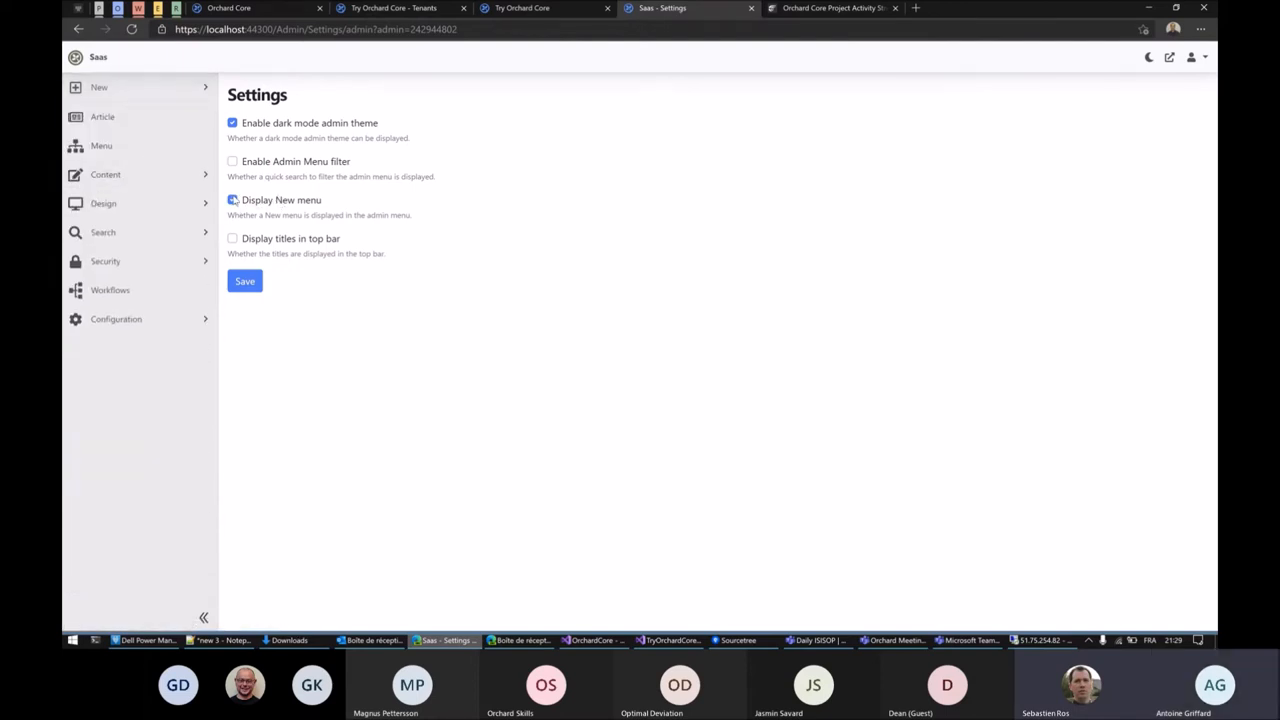
# Uncheck 'Display New menu' and save the settings.
pyautogui.click(232, 199)
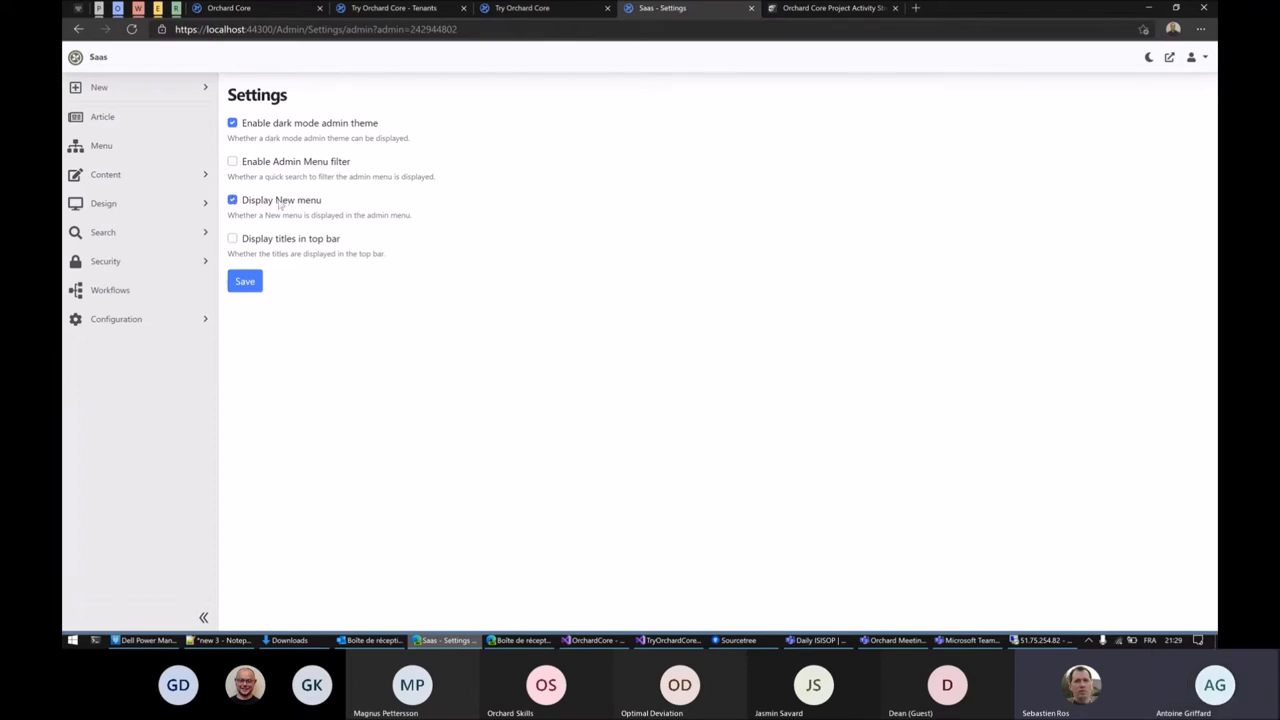
pyautogui.click(232, 199)
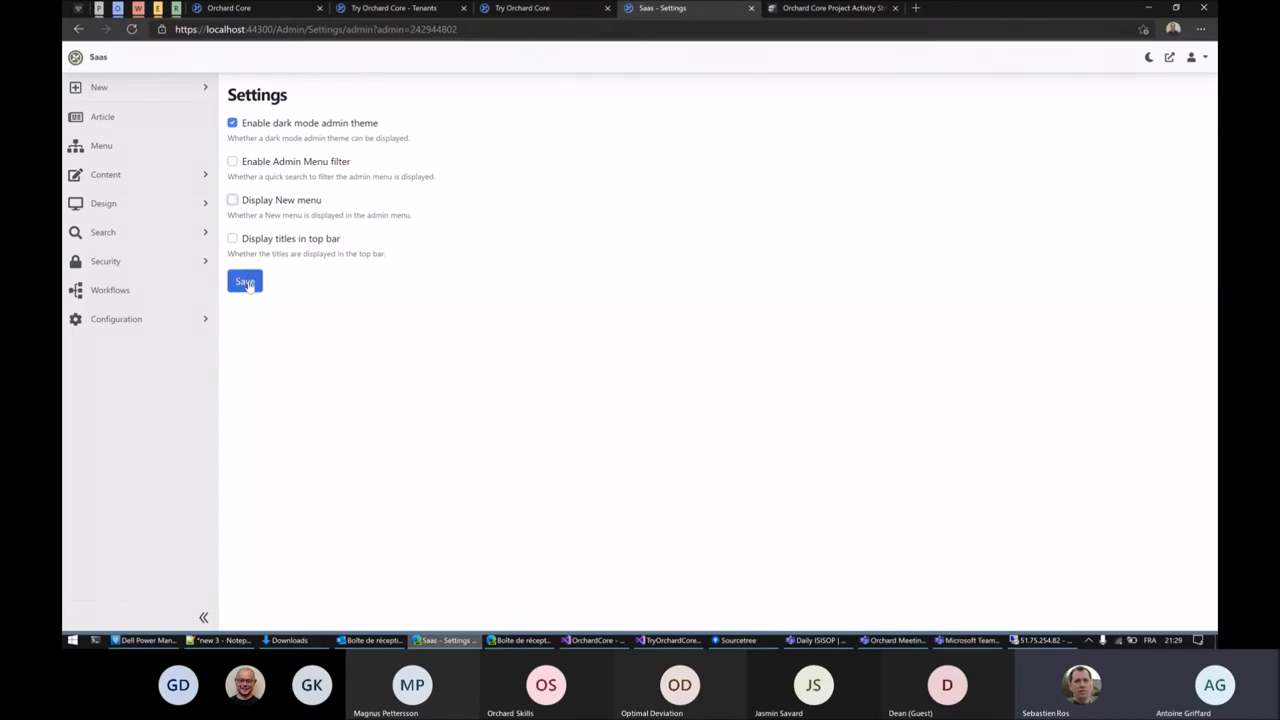
pyautogui.click(245, 281)
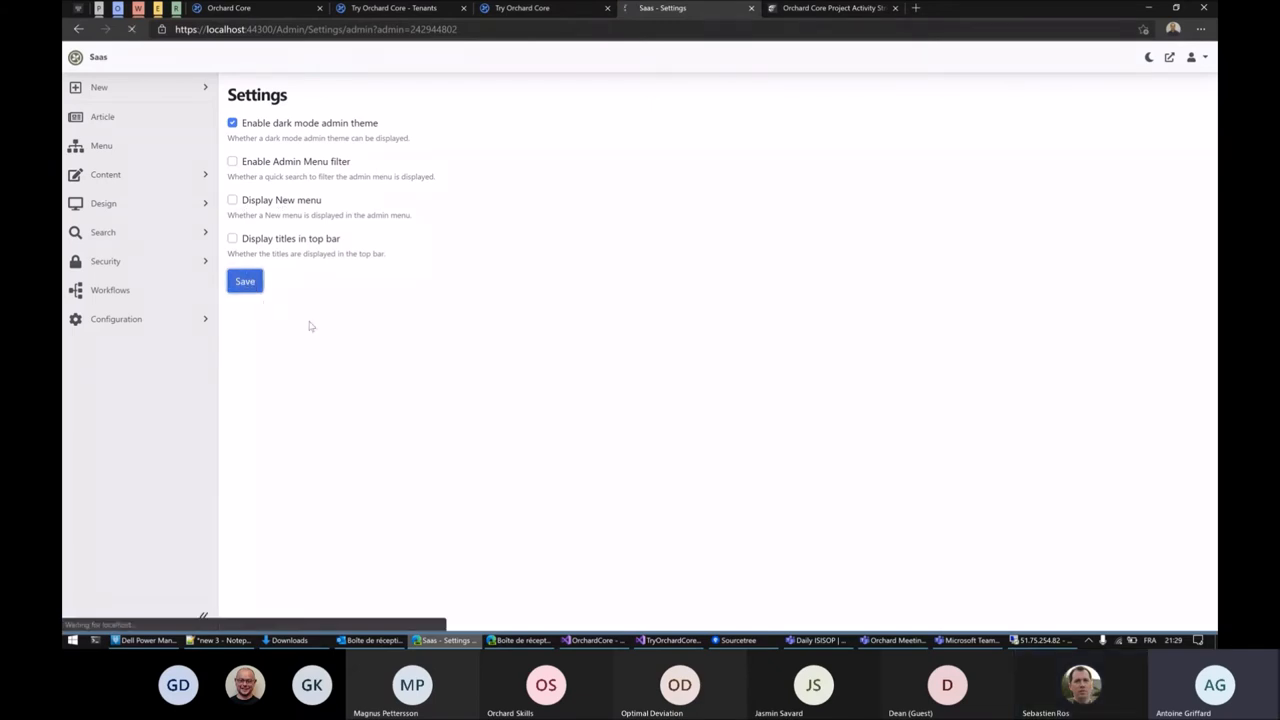
pyautogui.click(244, 281)
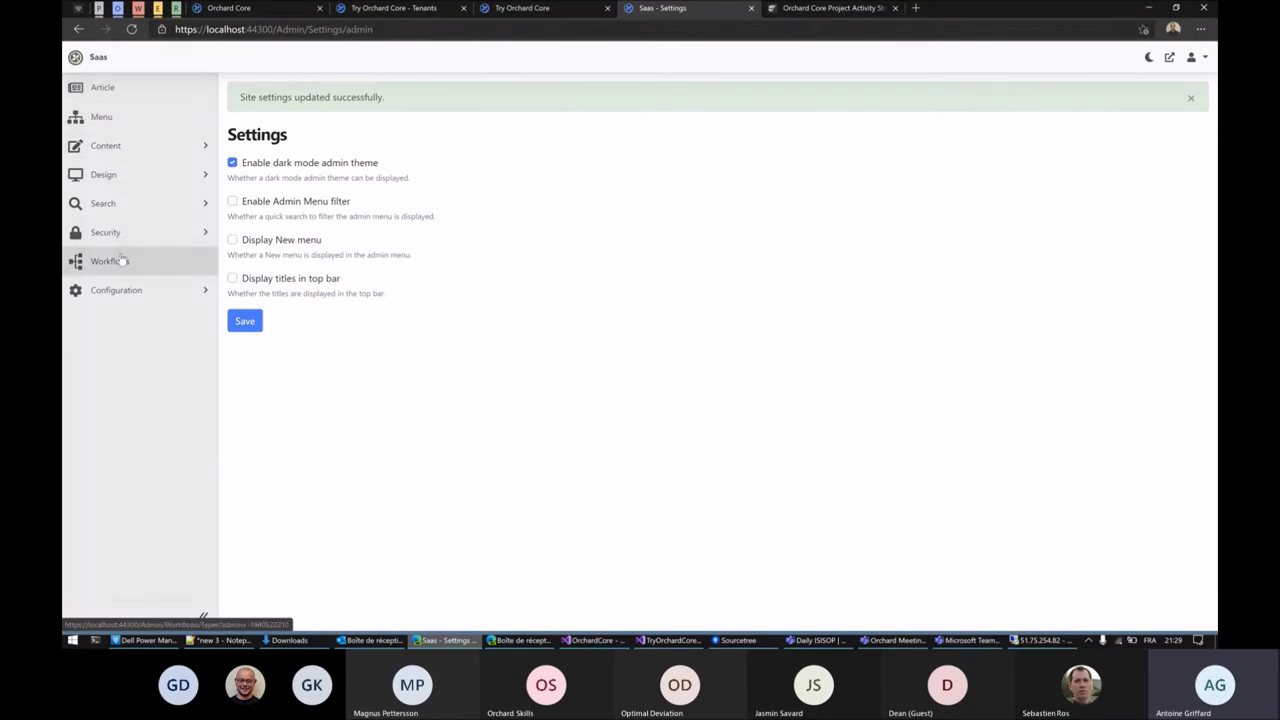
pyautogui.click(1190, 97)
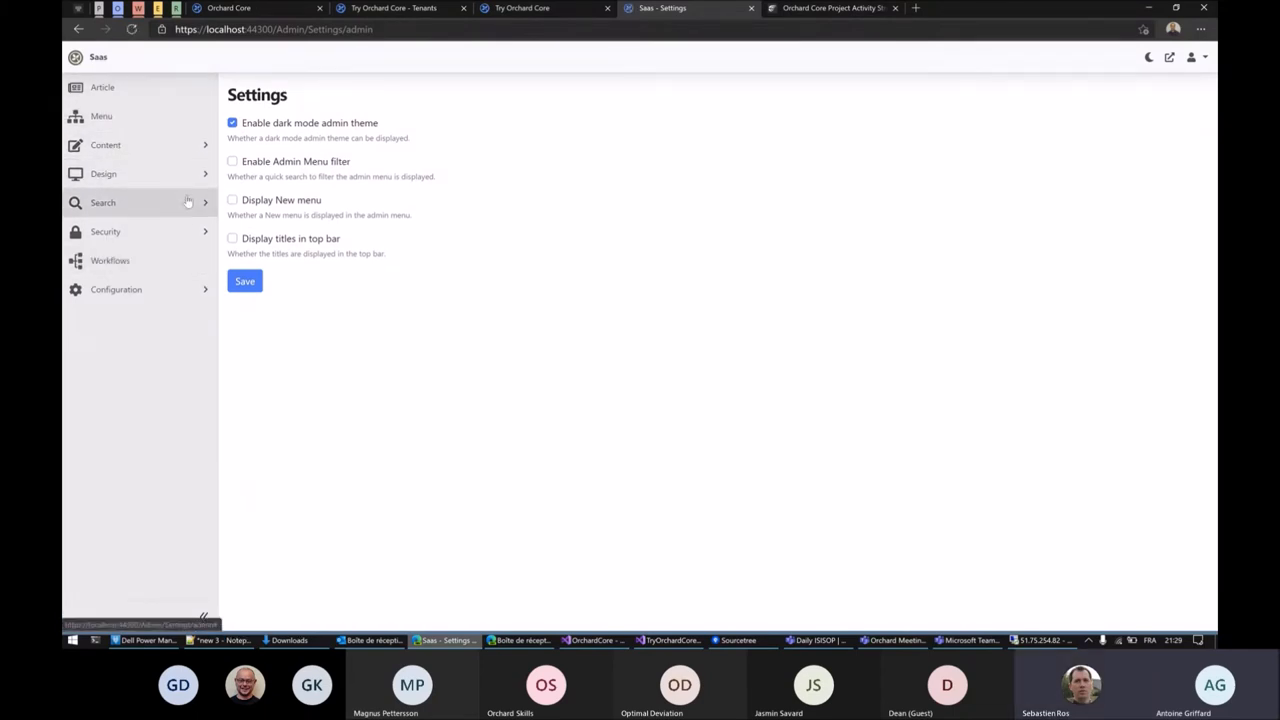
# Re-check the 'Display New menu' checkbox in Settings.
pyautogui.click(232, 200)
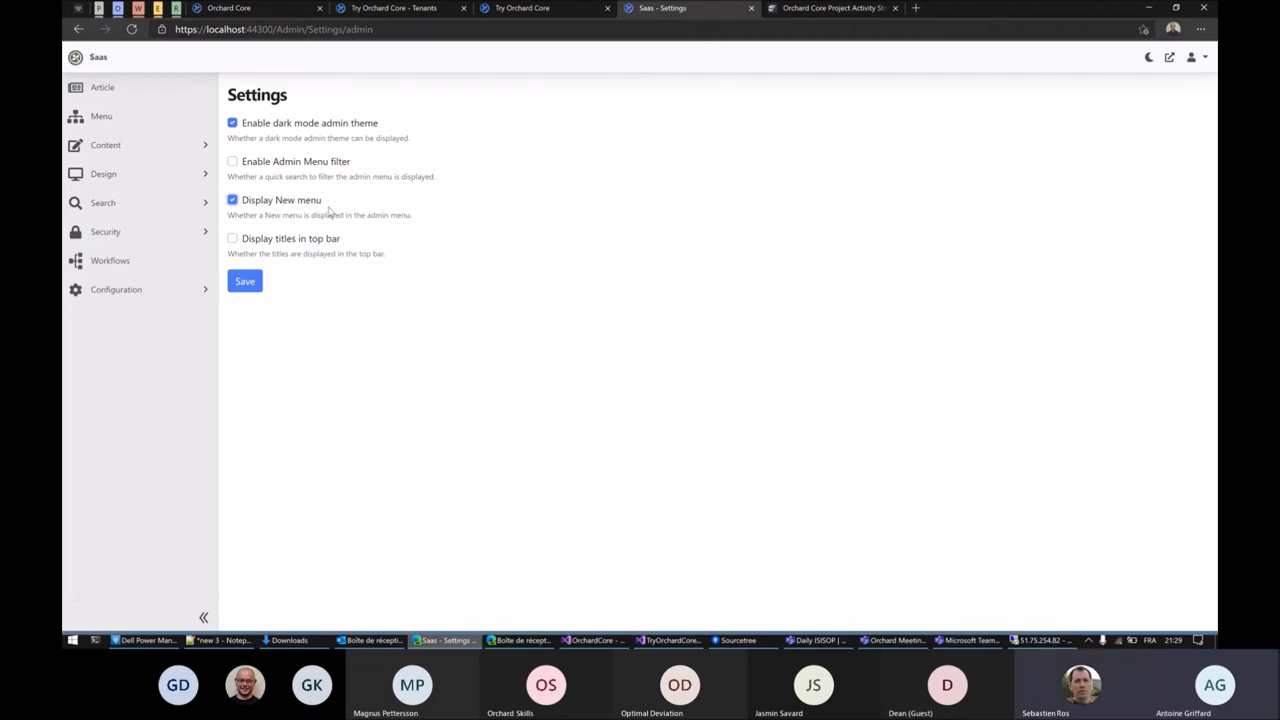
pyautogui.moveTo(462, 147)
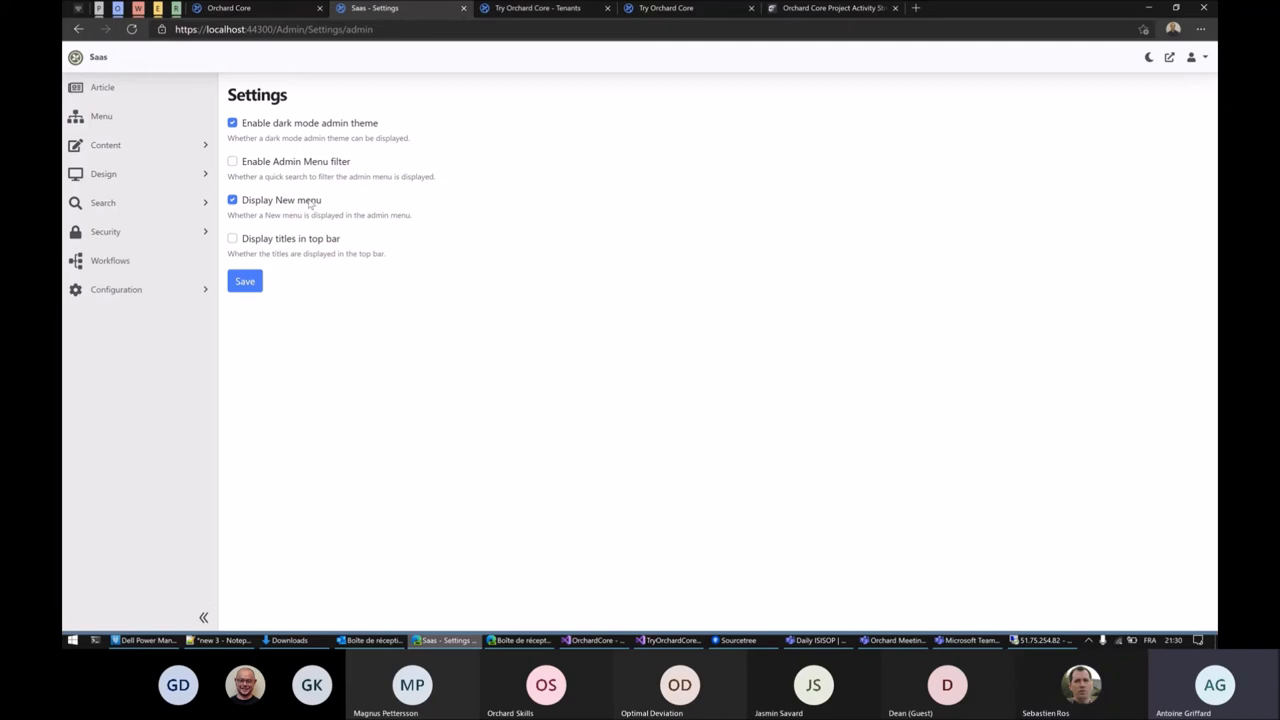
pyautogui.moveTo(423, 194)
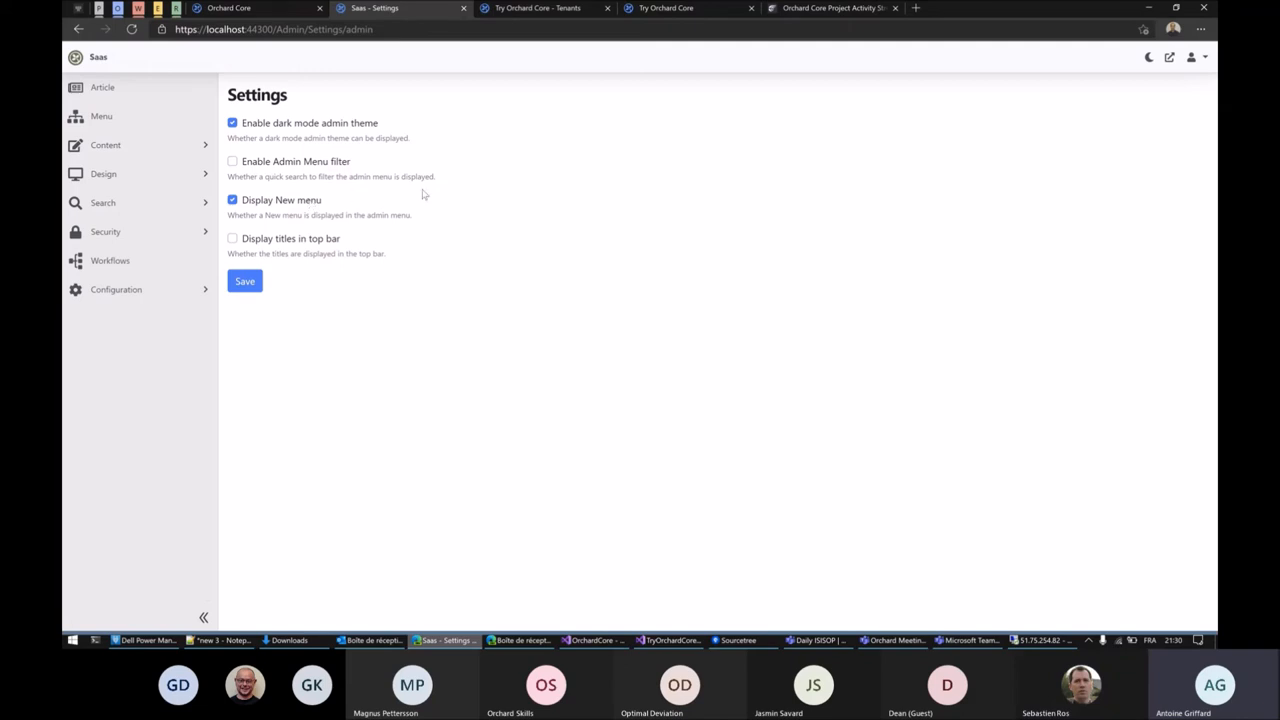
pyautogui.moveTo(489, 193)
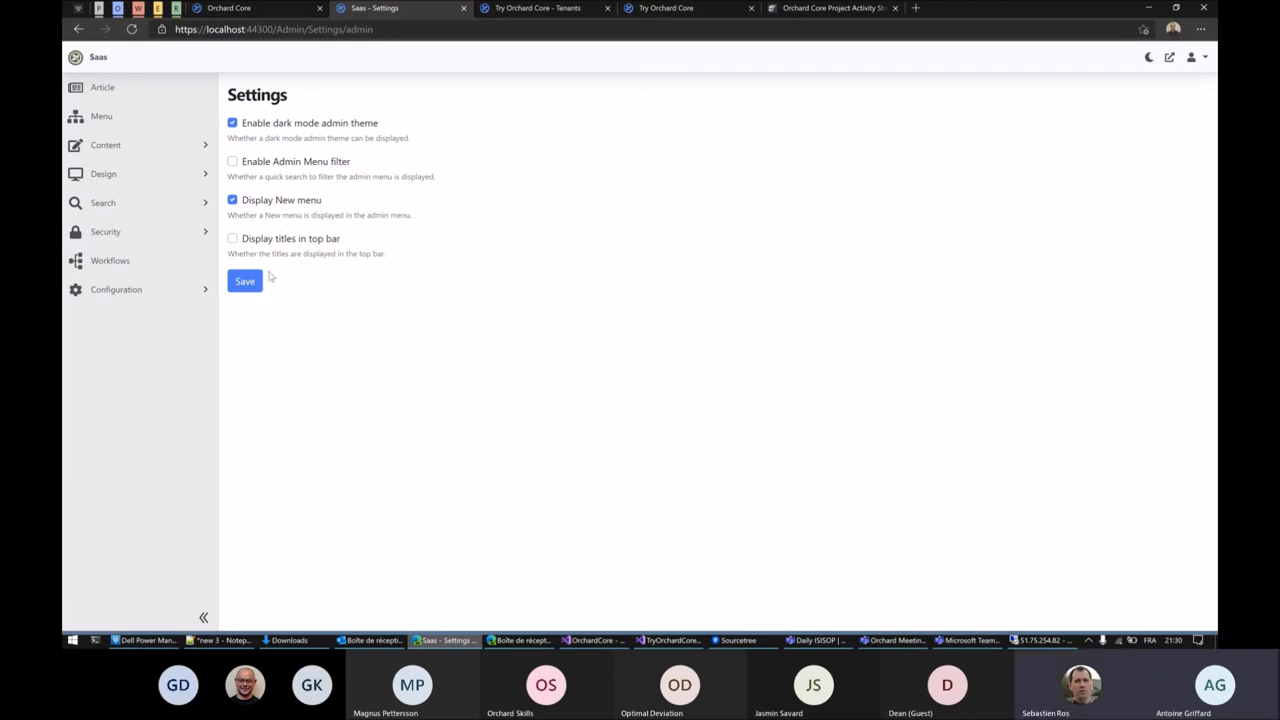
# Save the settings with 'Display New menu' enabled.
pyautogui.click(244, 281)
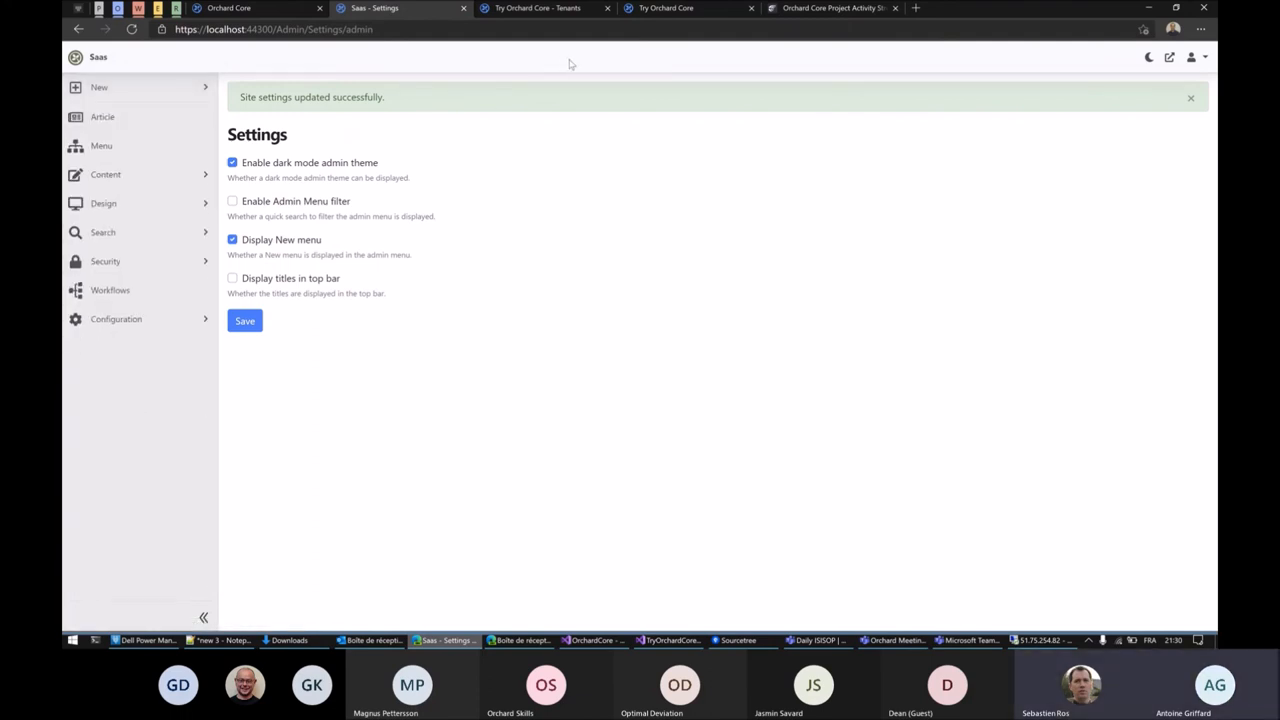
pyautogui.moveTo(462, 191)
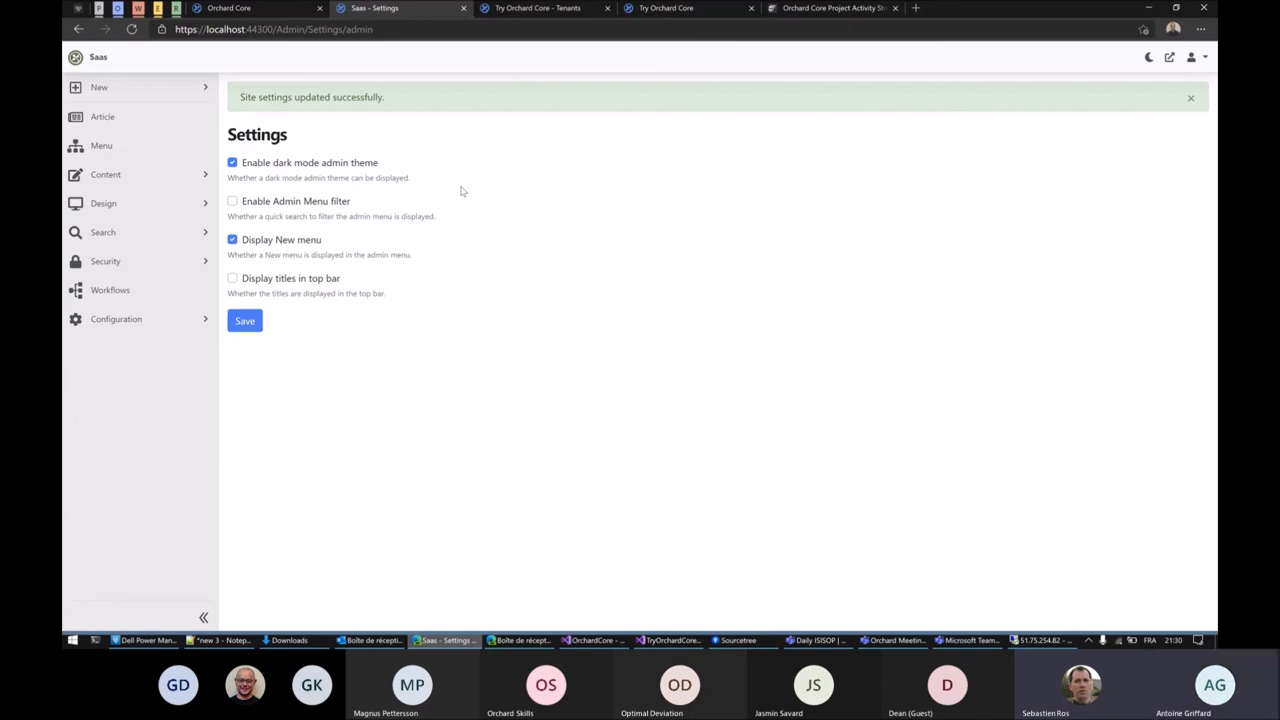
pyautogui.moveTo(608, 140)
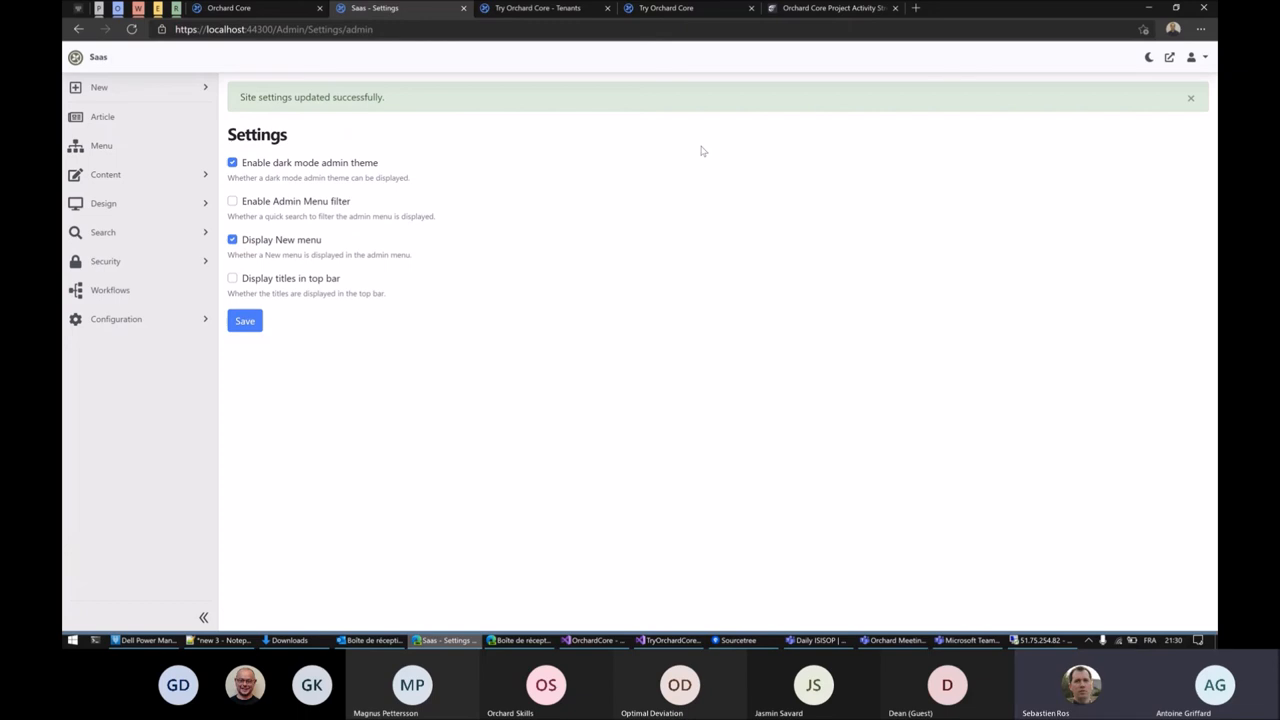
pyautogui.moveTo(519, 156)
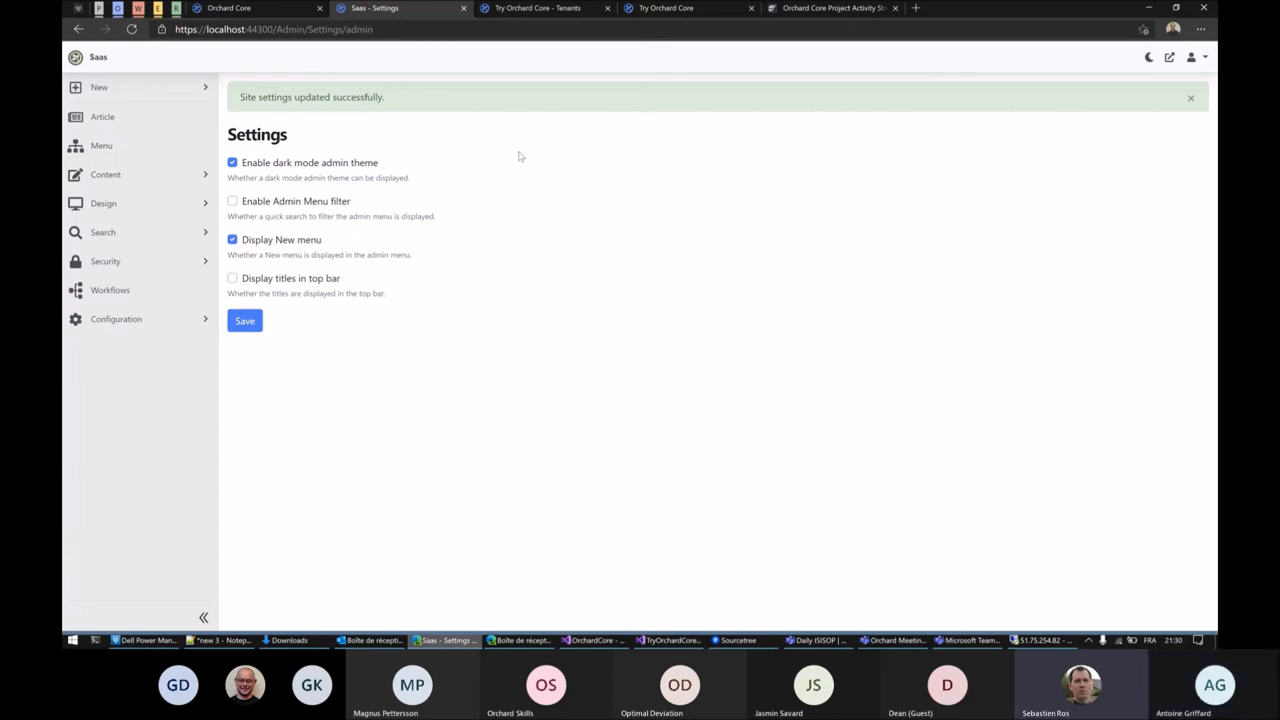
pyautogui.moveTo(582, 143)
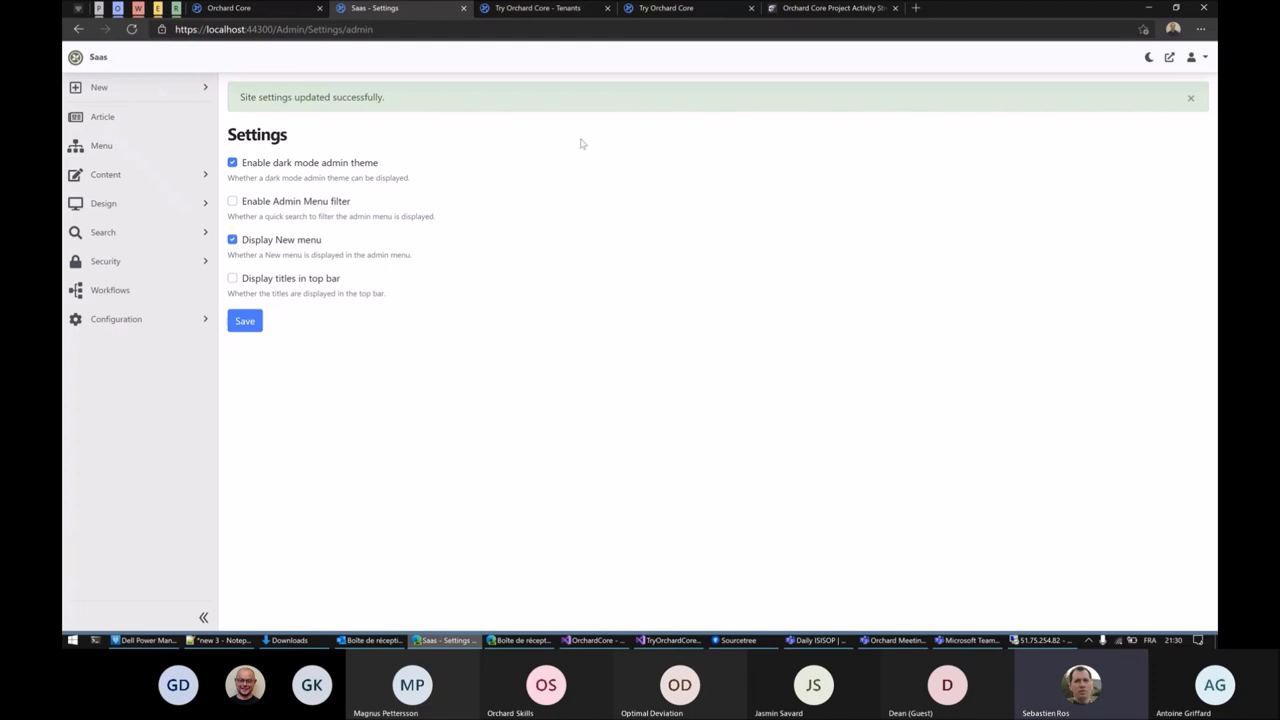